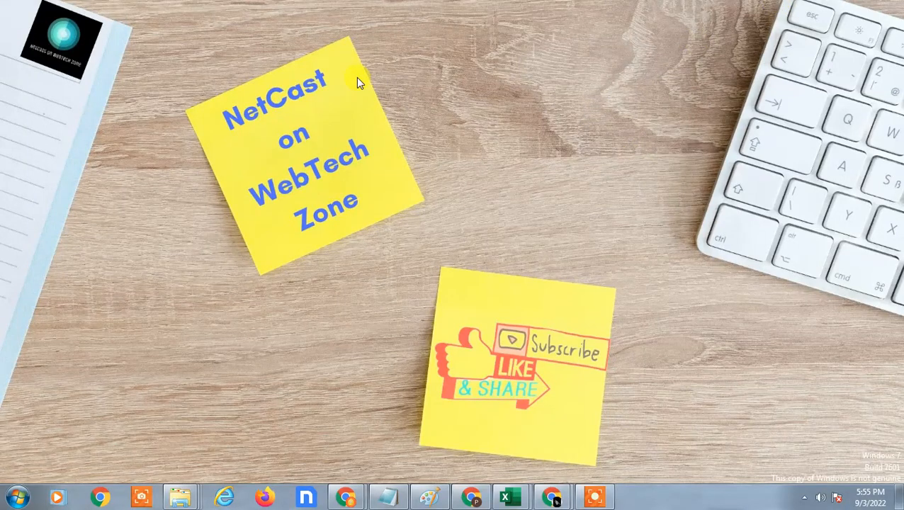
pyautogui.moveTo(489, 169)
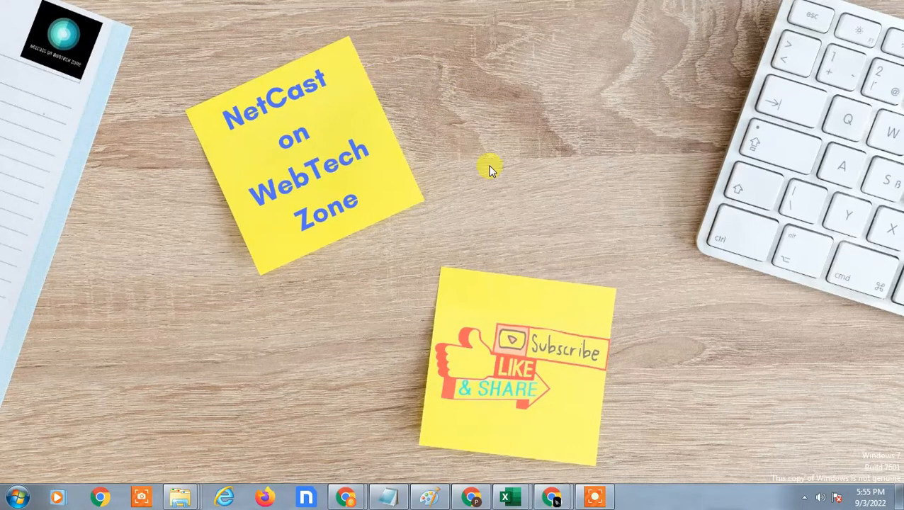
# Bring up the desktop options menu twice and dismiss it each time.
pyautogui.rightClick(489, 168)
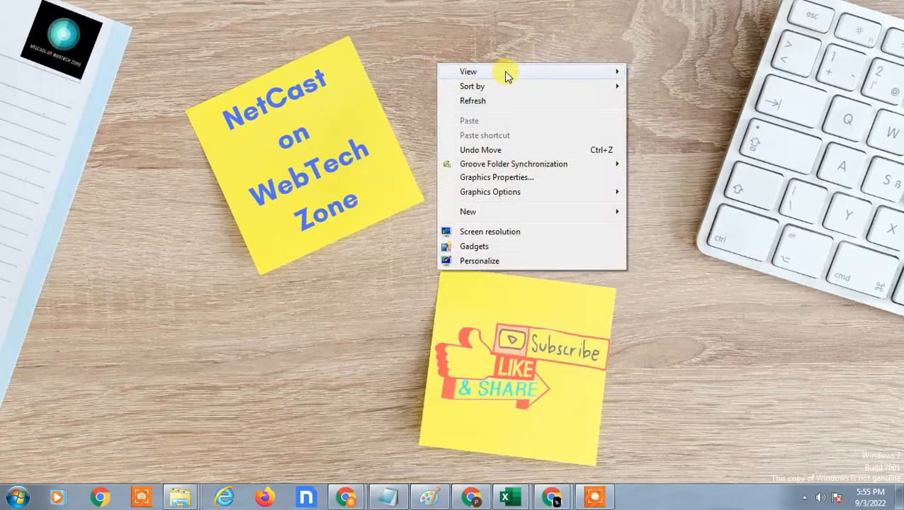
pyautogui.click(510, 195)
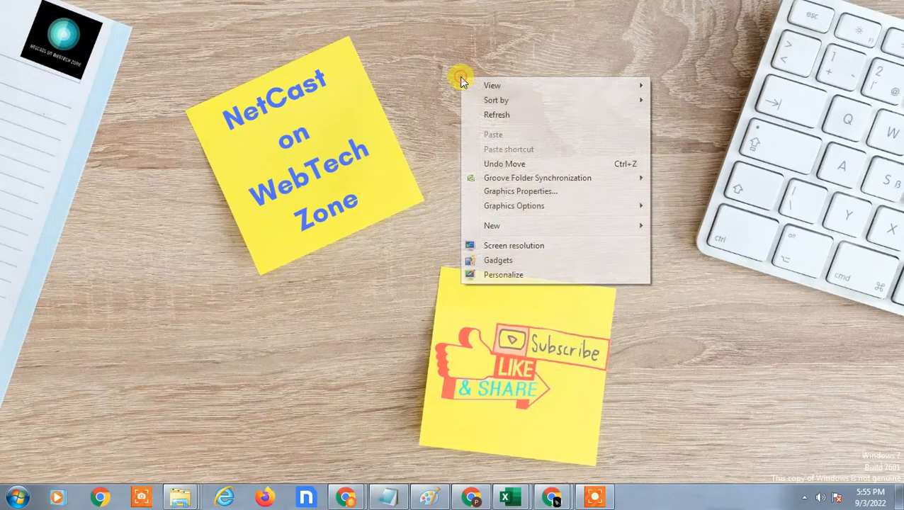
pyautogui.click(413, 92)
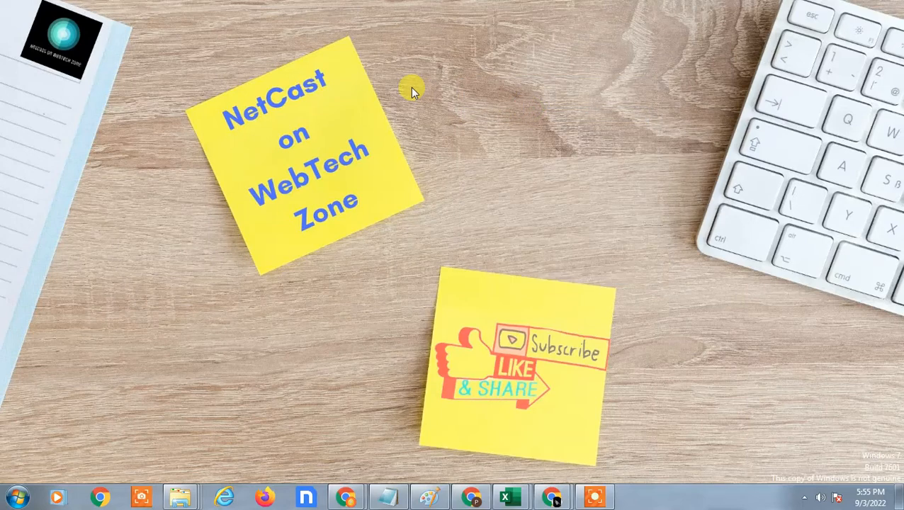
pyautogui.moveTo(513, 268)
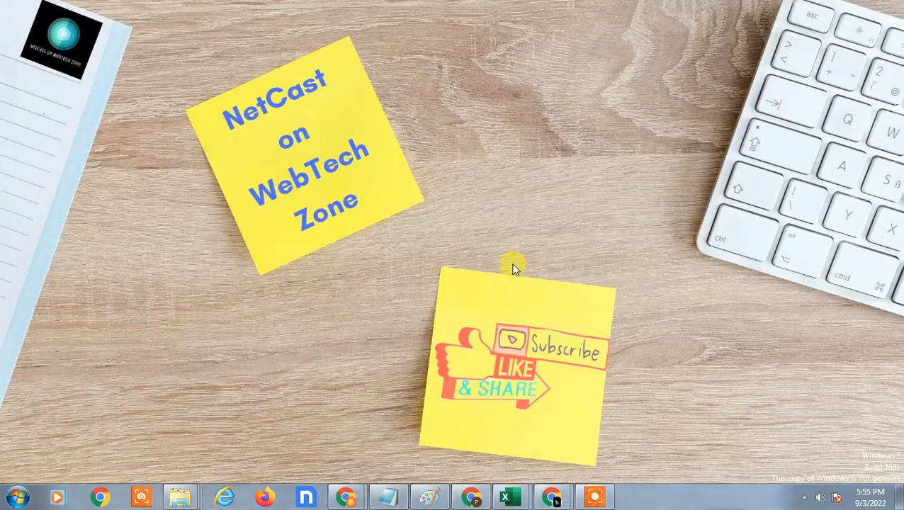
pyautogui.moveTo(446, 122)
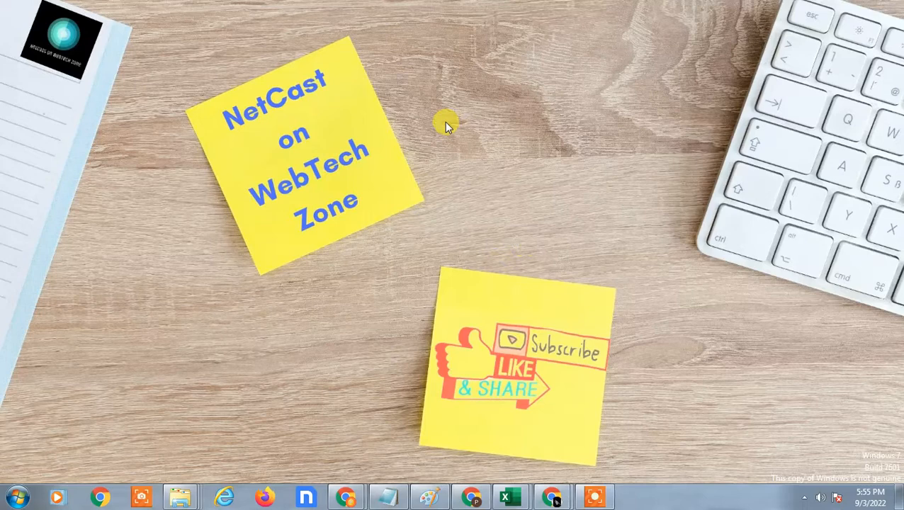
pyautogui.rightClick(446, 126)
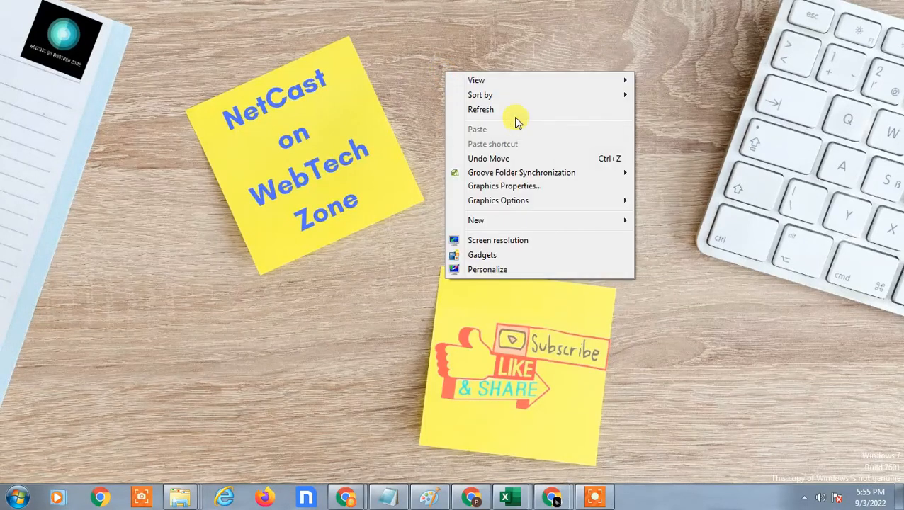
pyautogui.click(471, 238)
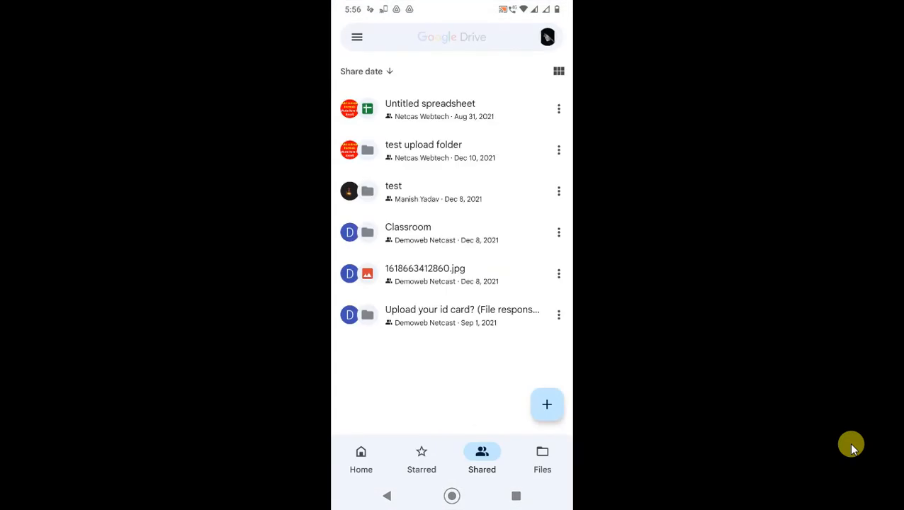
# Switch to the Shared tab and show the access list for the 'test' folder.
pyautogui.click(361, 459)
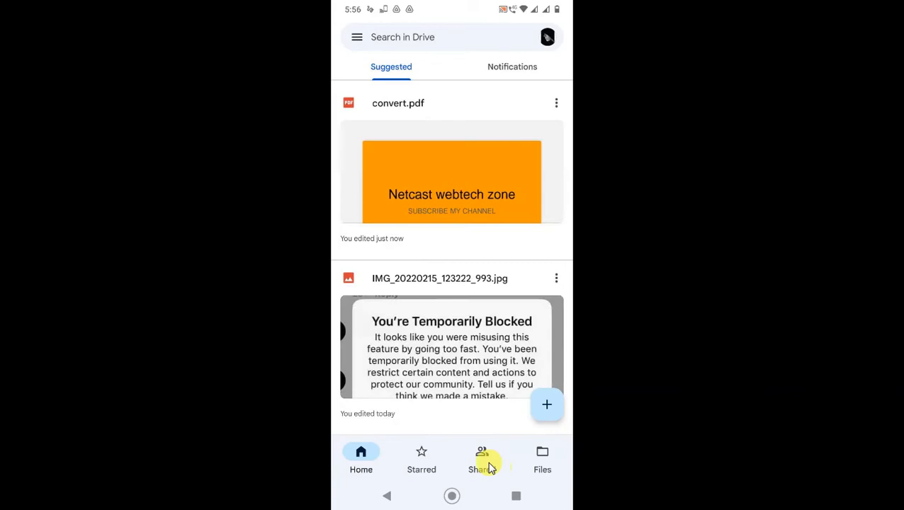
pyautogui.click(482, 460)
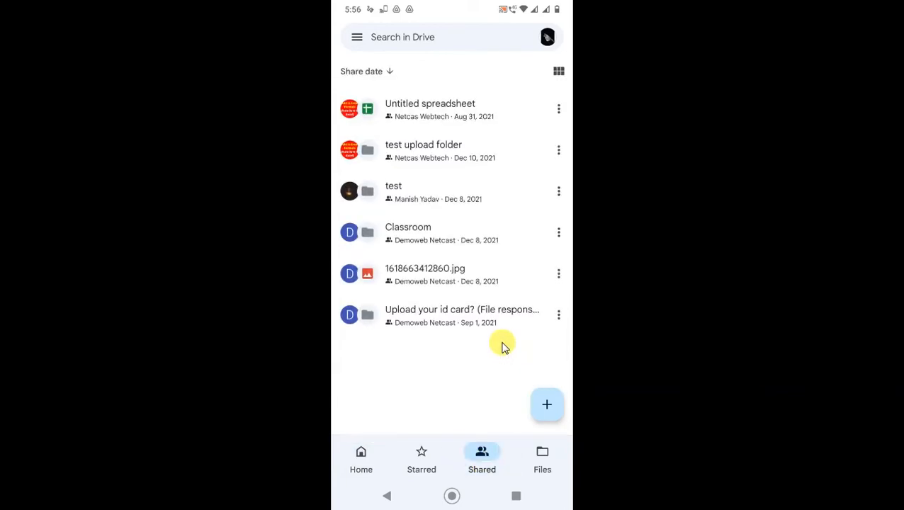
pyautogui.moveTo(507, 317)
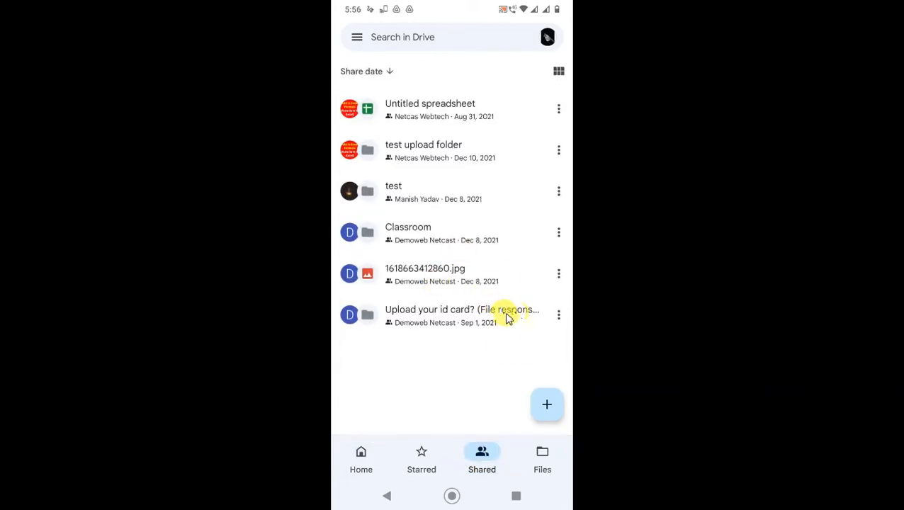
pyautogui.moveTo(421, 134)
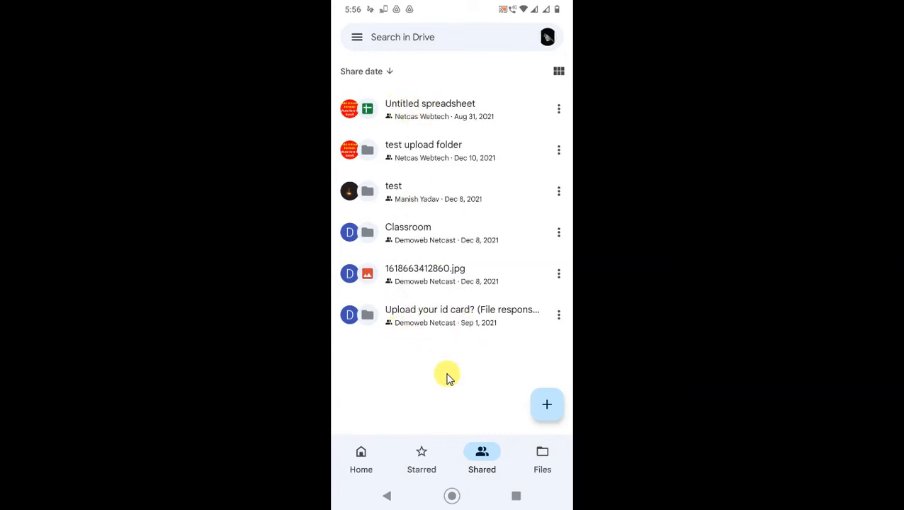
pyautogui.moveTo(454, 383)
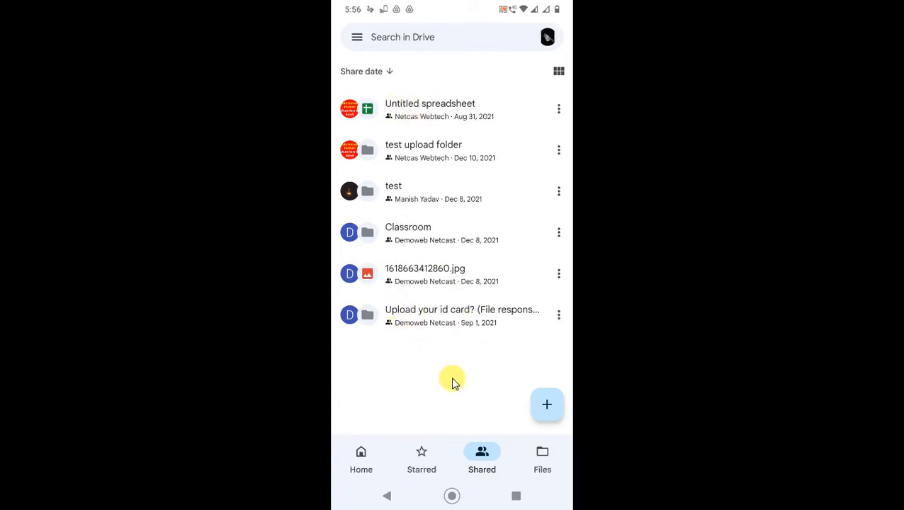
pyautogui.moveTo(488, 374)
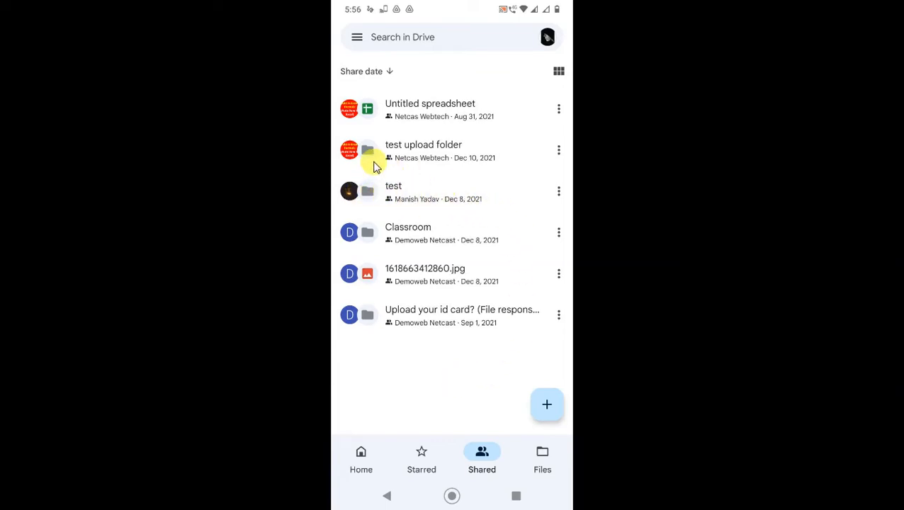
pyautogui.moveTo(487, 202)
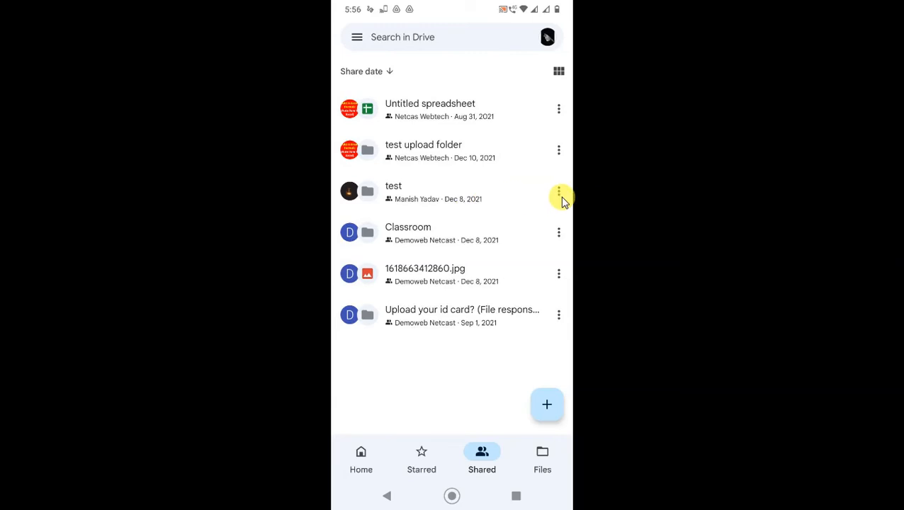
pyautogui.click(559, 192)
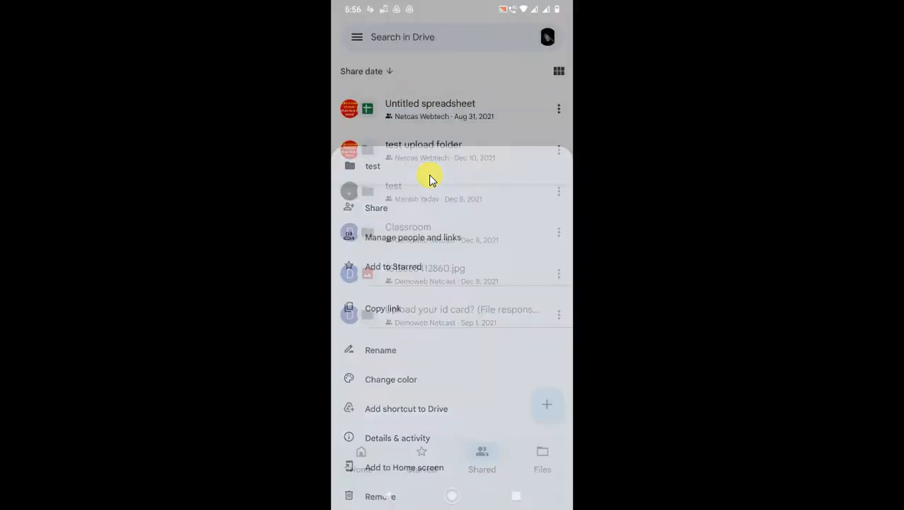
pyautogui.click(412, 238)
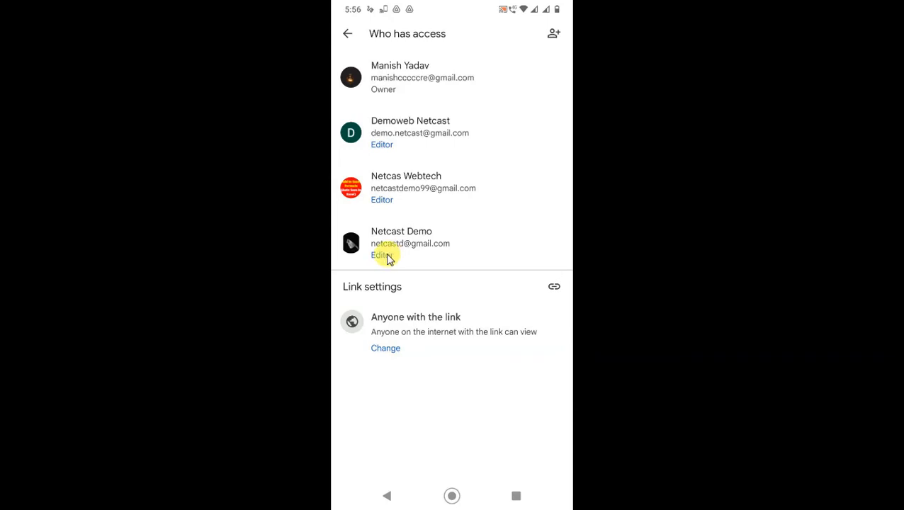
# Remove your own Editor access from the 'test' folder and return to the shared list.
pyautogui.click(382, 254)
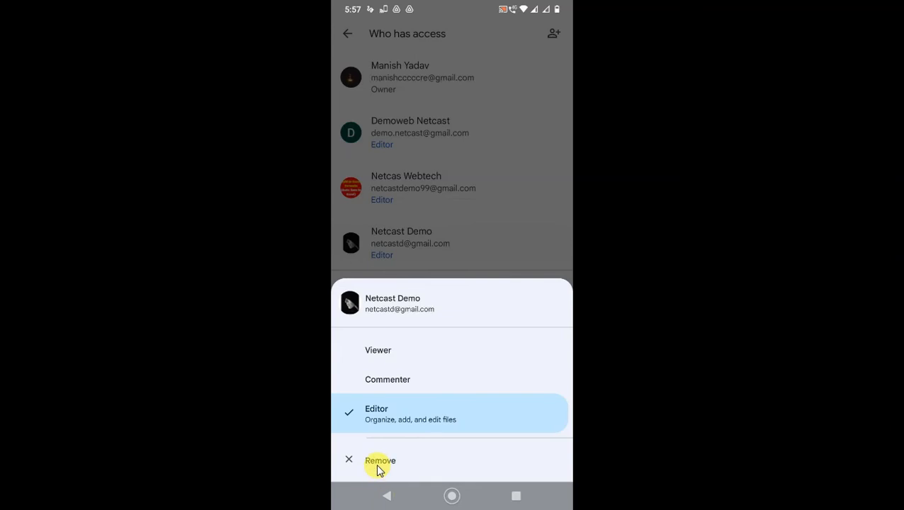
pyautogui.click(381, 461)
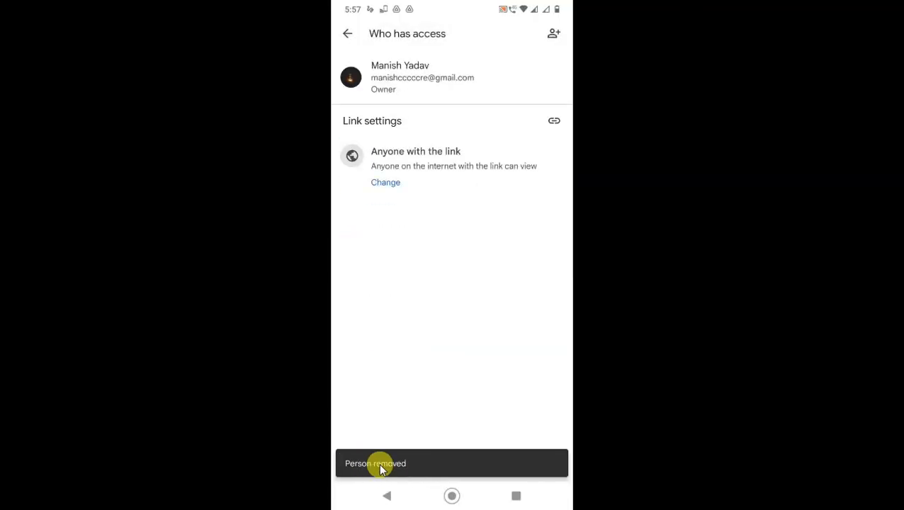
pyautogui.moveTo(422, 268)
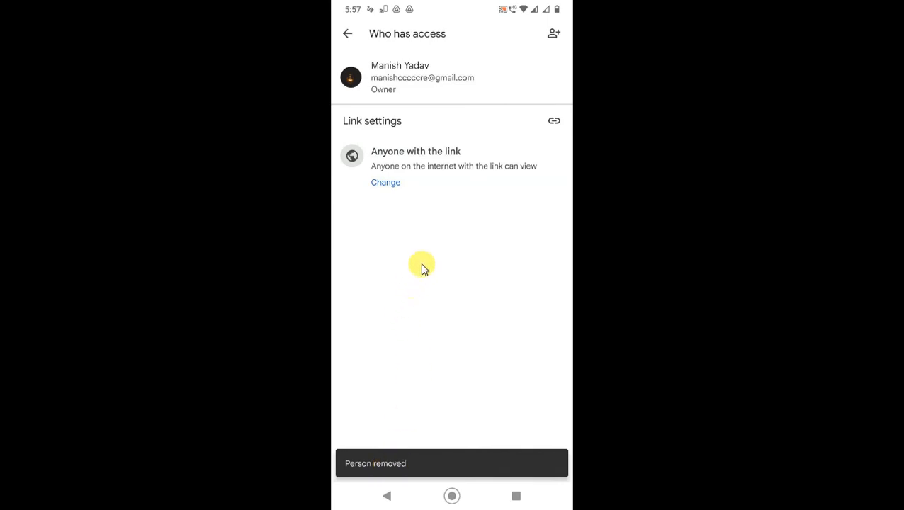
pyautogui.click(347, 33)
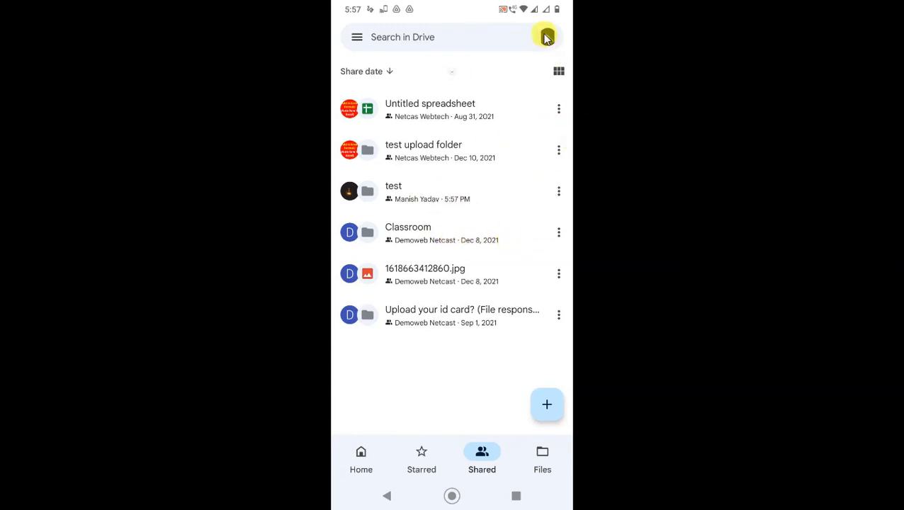
pyautogui.moveTo(481, 262)
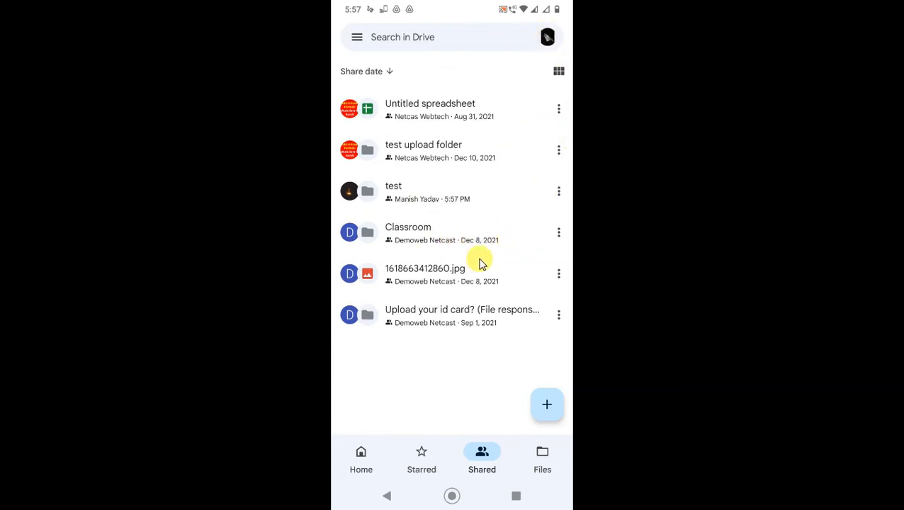